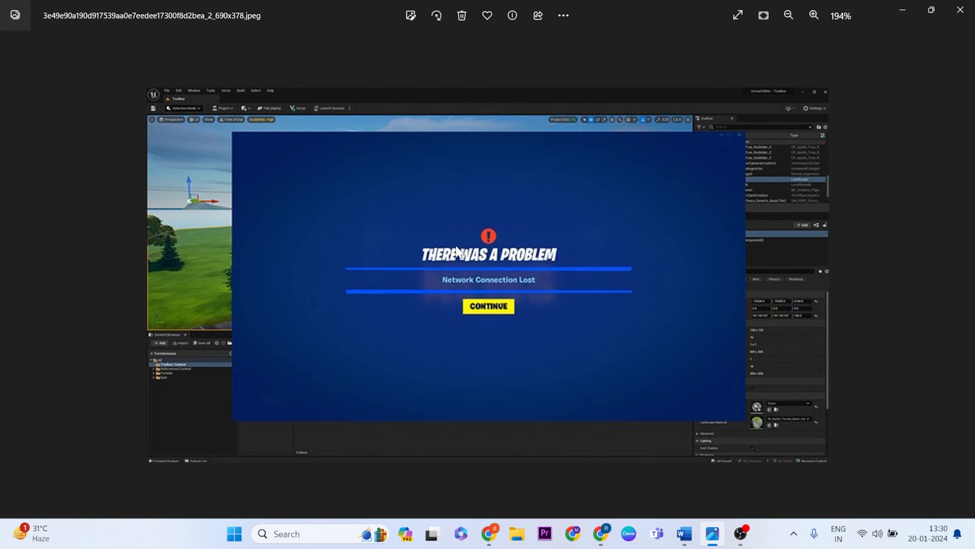
{"action": "mouse_move", "coordinate": [486, 294]}
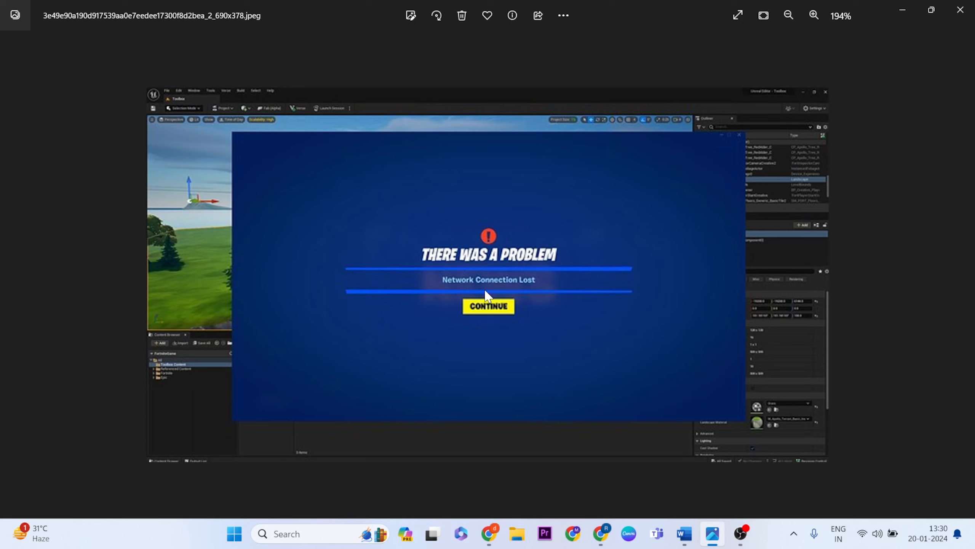
{"action": "mouse_move", "coordinate": [445, 205]}
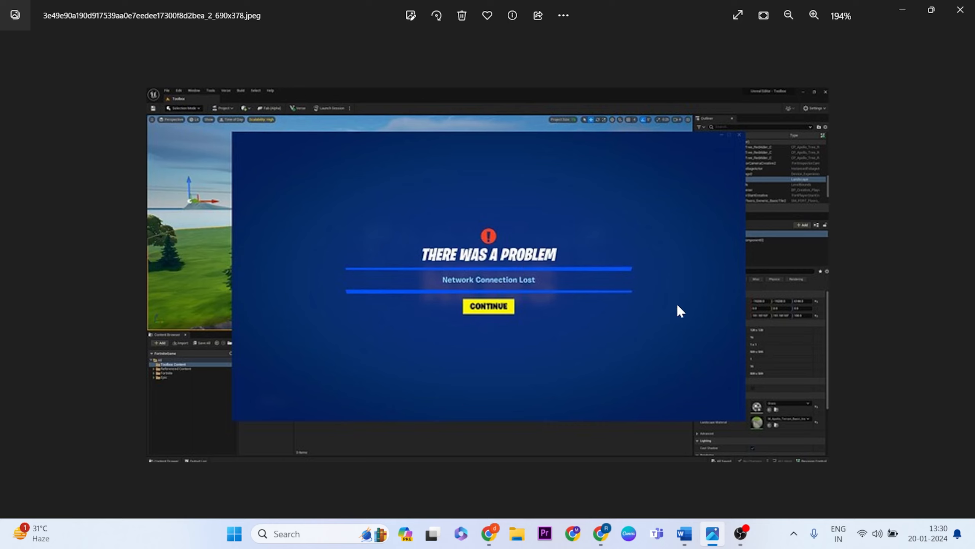
{"action": "mouse_move", "coordinate": [482, 267]}
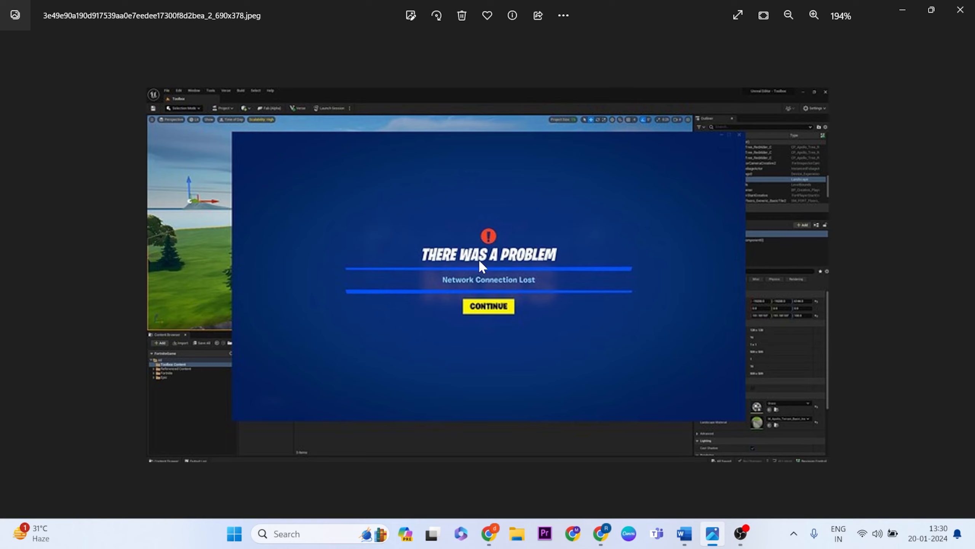
{"action": "mouse_move", "coordinate": [588, 309]}
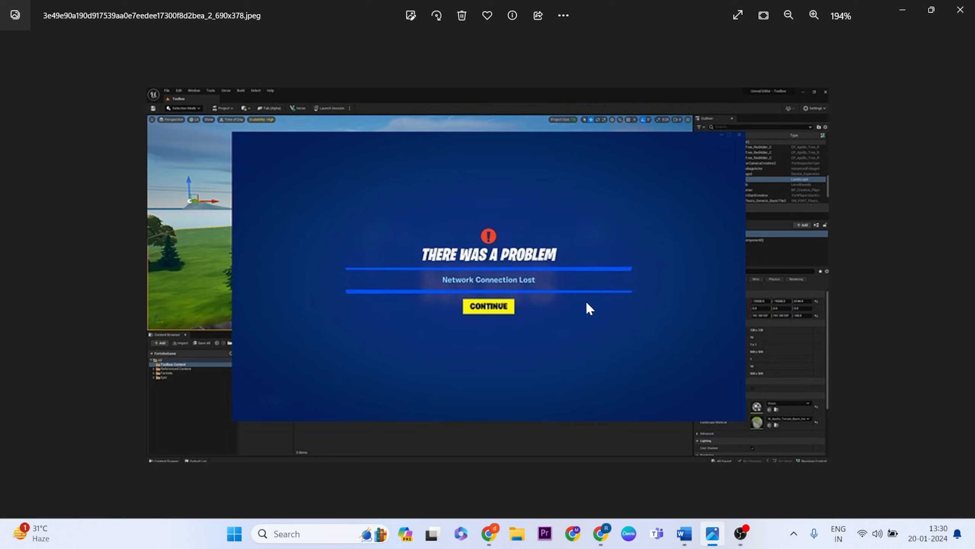
{"action": "mouse_move", "coordinate": [506, 205]}
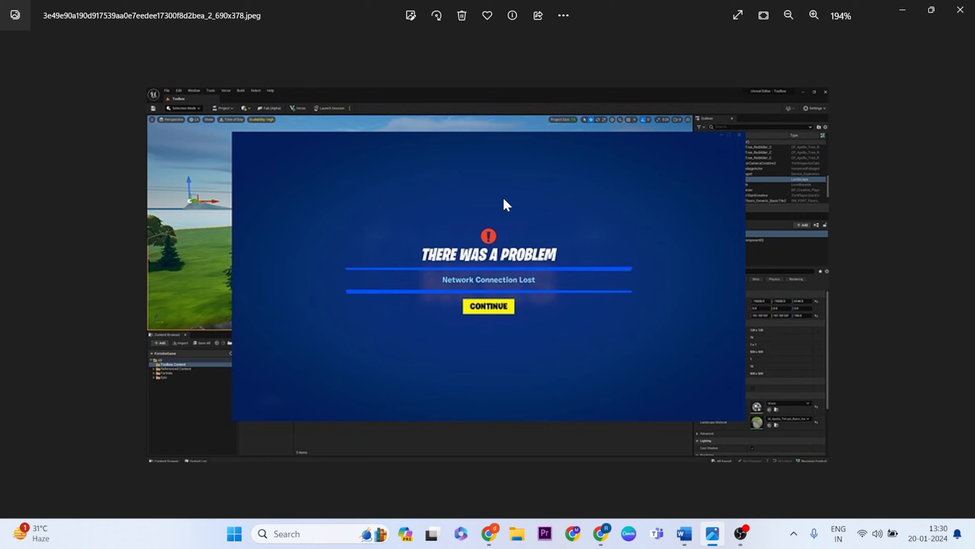
{"action": "mouse_move", "coordinate": [448, 237]}
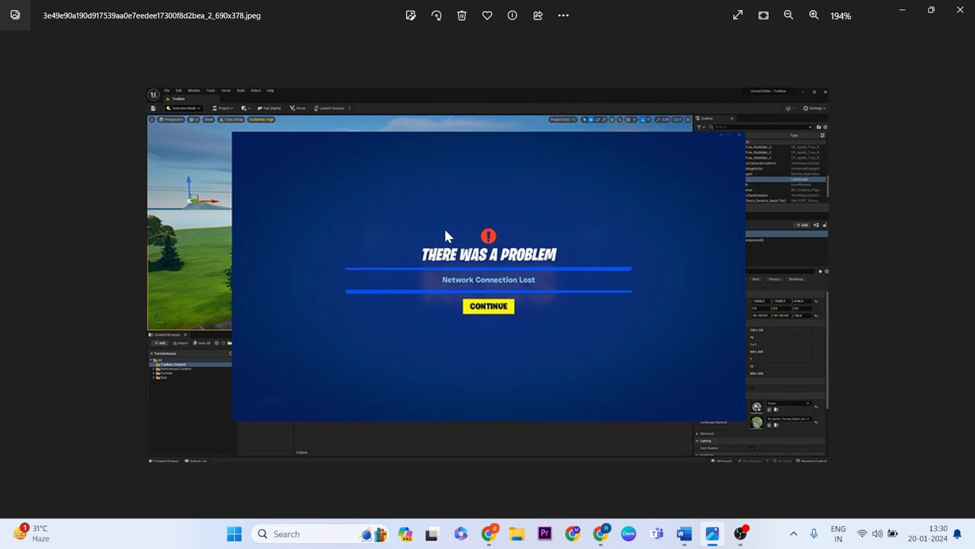
{"action": "mouse_move", "coordinate": [526, 263]}
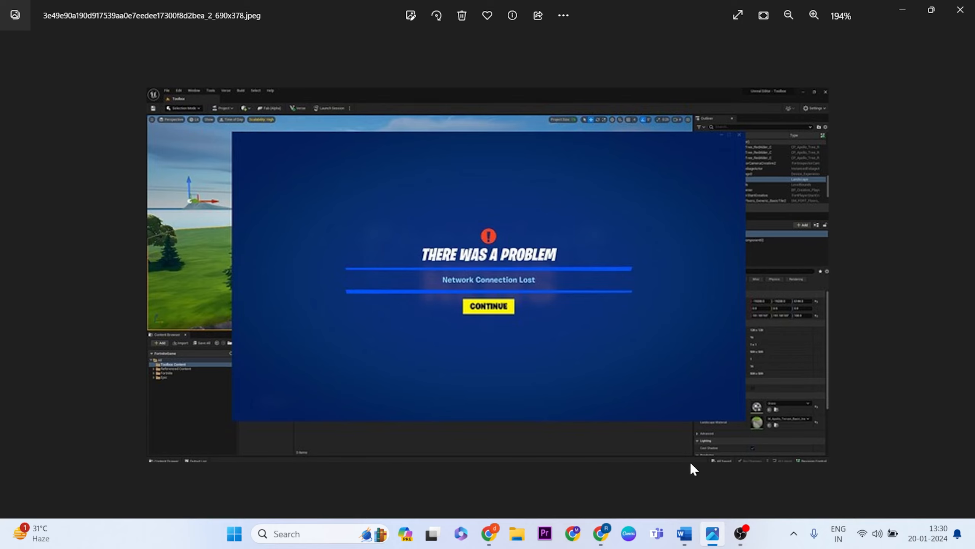
Step: Close the error screenshot and briefly view the FortniteLauncher shortcut's Compatibility properties
{"action": "left_click", "coordinate": [682, 538]}
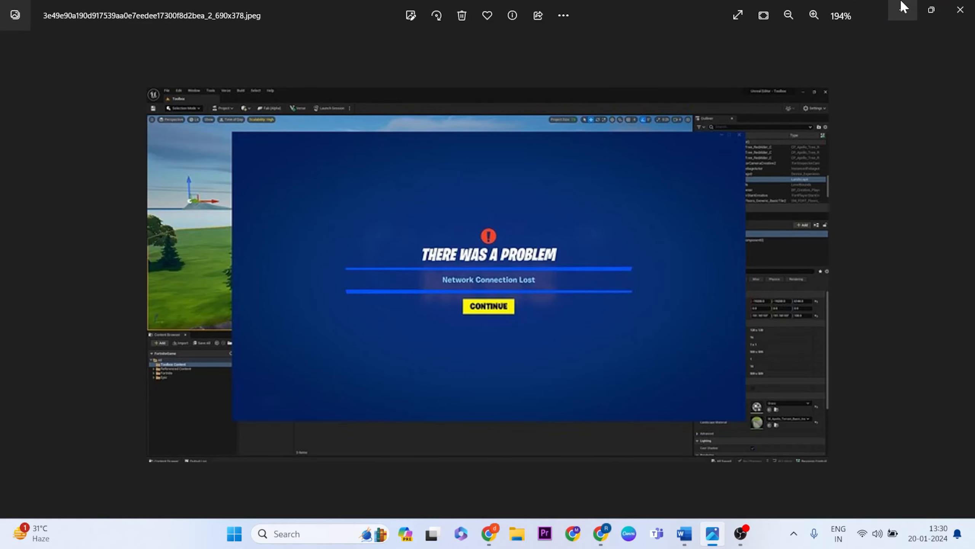
{"action": "left_click", "coordinate": [960, 11]}
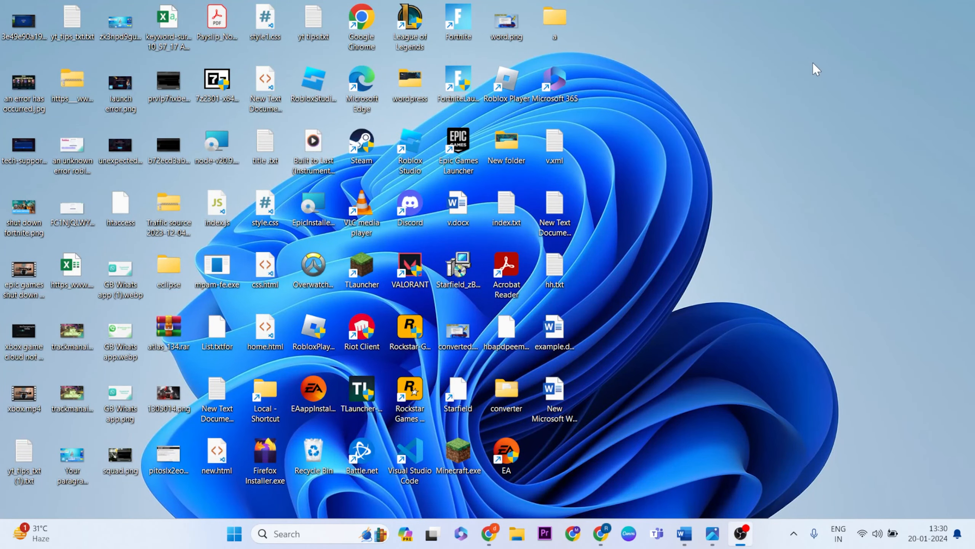
{"action": "mouse_move", "coordinate": [445, 64]}
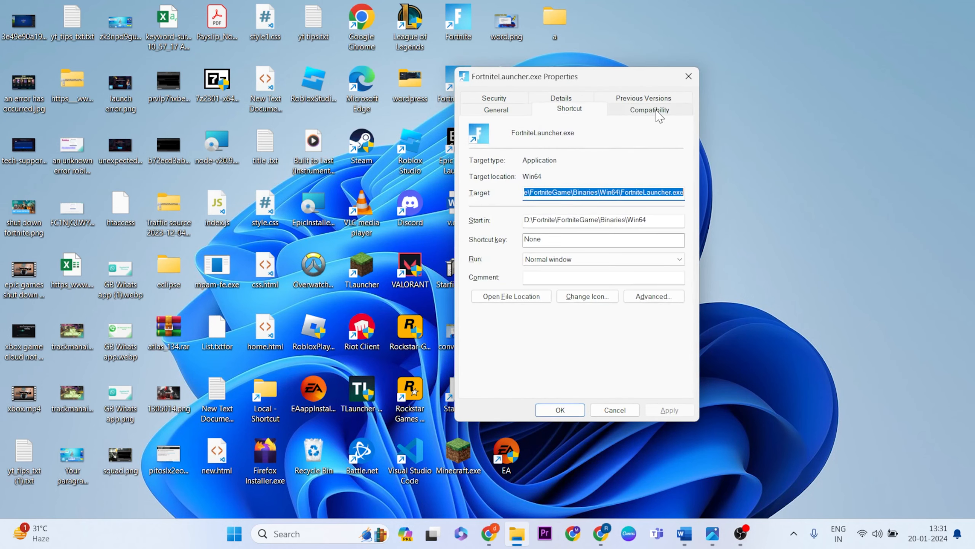
{"action": "left_click", "coordinate": [649, 109]}
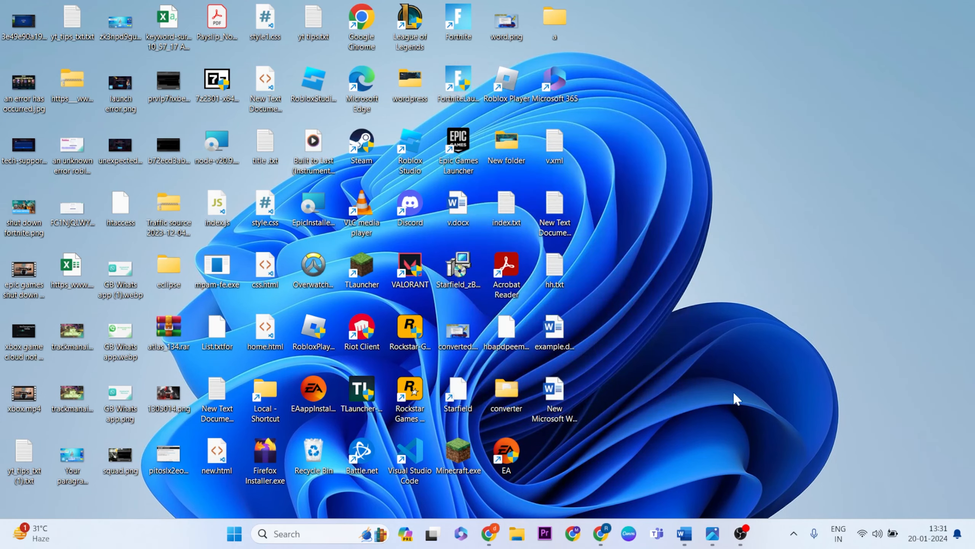
{"action": "left_click", "coordinate": [683, 533]}
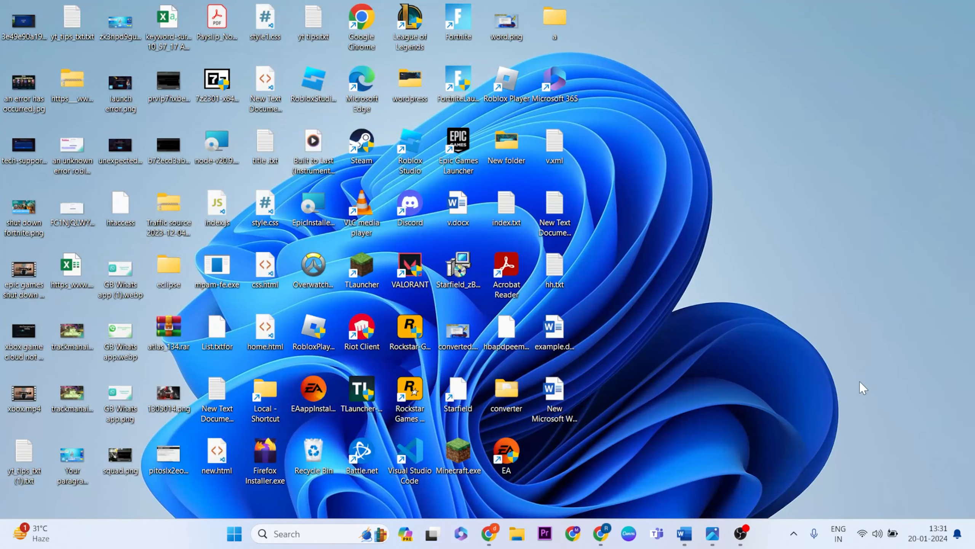
Step: Reach Network & internet > Advanced network settings > Network reset, glancing at the Word notes
{"action": "left_click", "coordinate": [878, 533]}
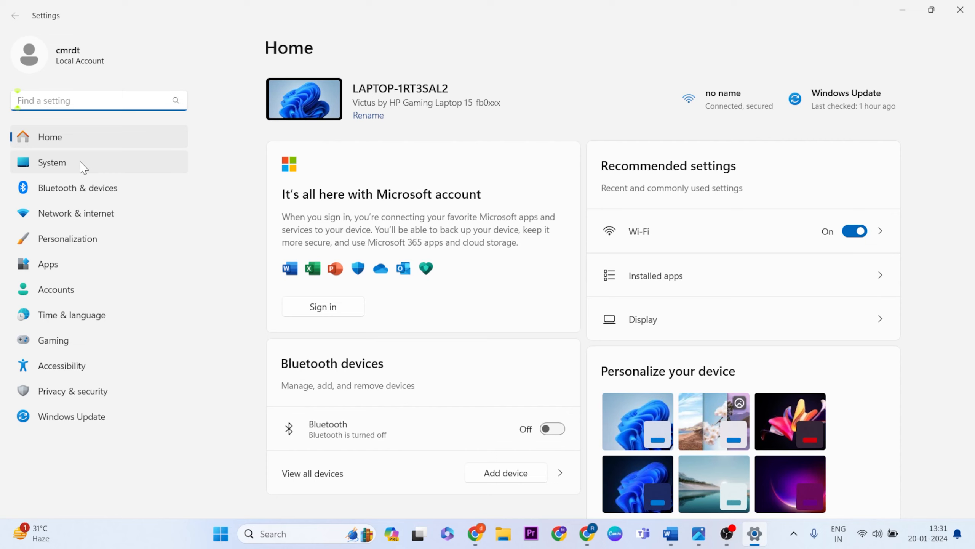
{"action": "mouse_move", "coordinate": [121, 218]}
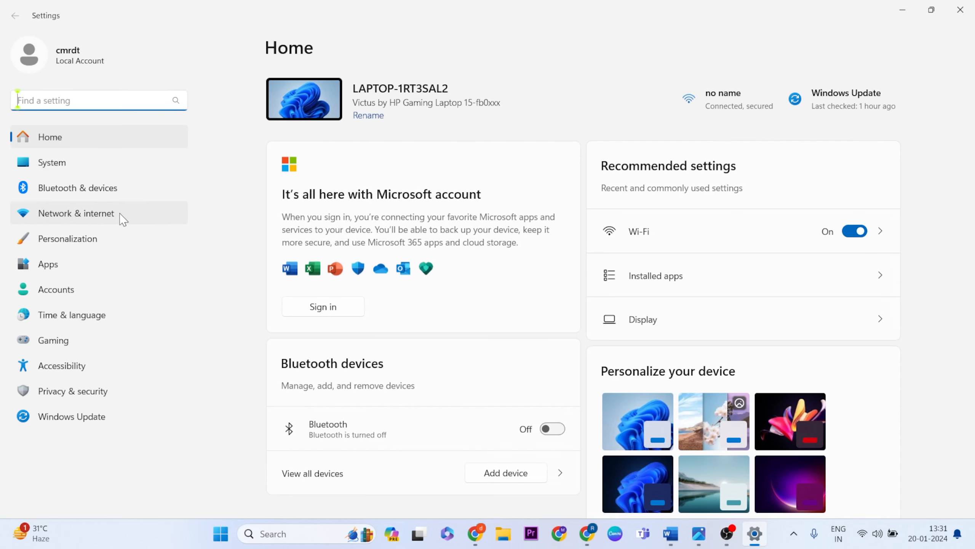
{"action": "left_click", "coordinate": [75, 213]}
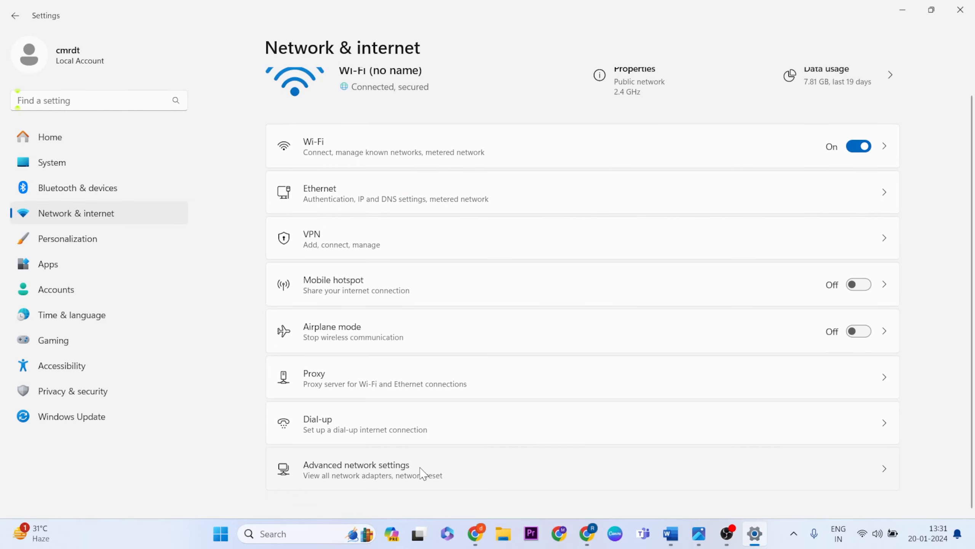
{"action": "left_click", "coordinate": [356, 468]}
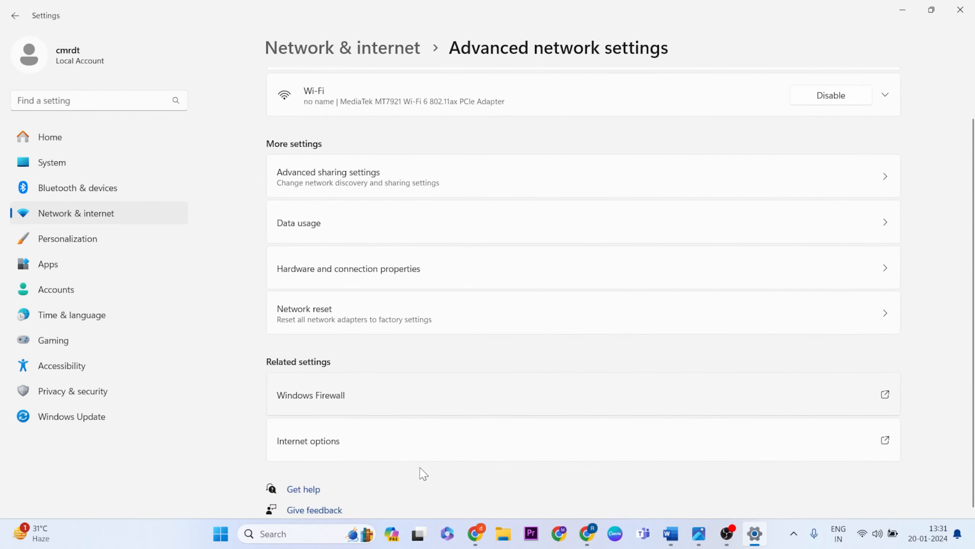
{"action": "mouse_move", "coordinate": [735, 338]}
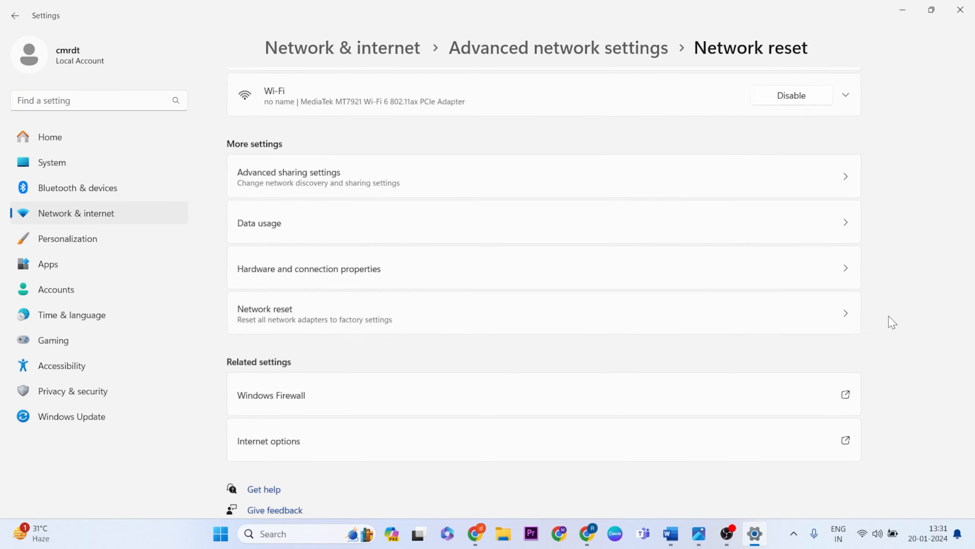
{"action": "left_click", "coordinate": [265, 312]}
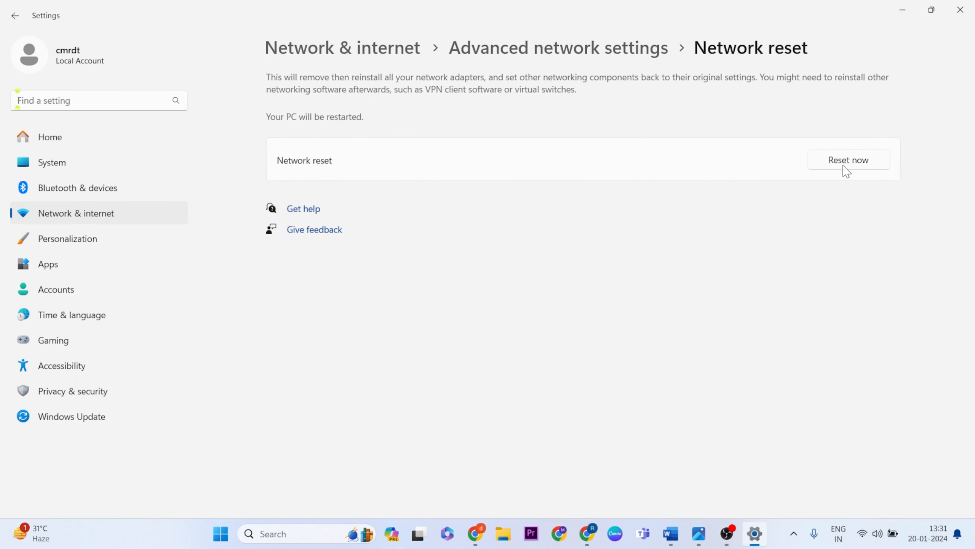
{"action": "mouse_move", "coordinate": [859, 144]}
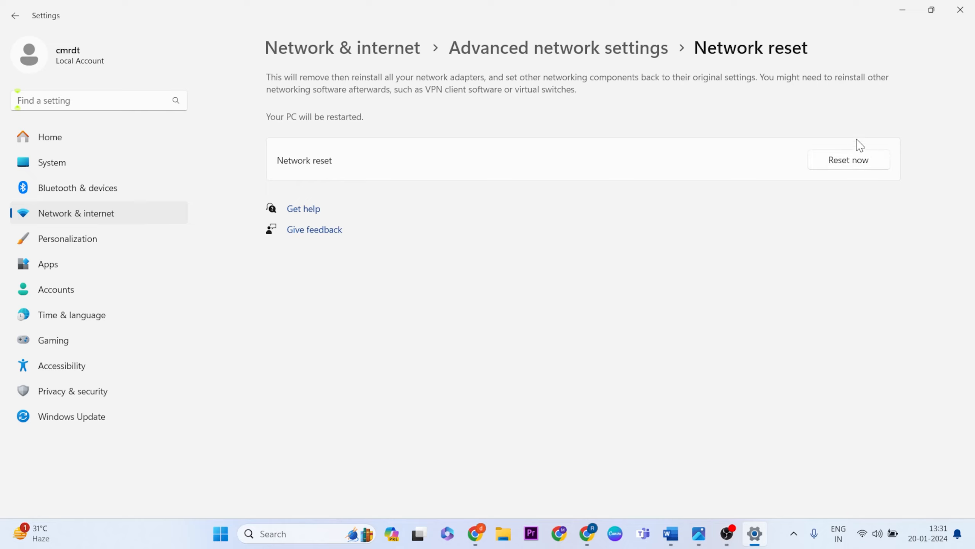
{"action": "mouse_move", "coordinate": [606, 162]}
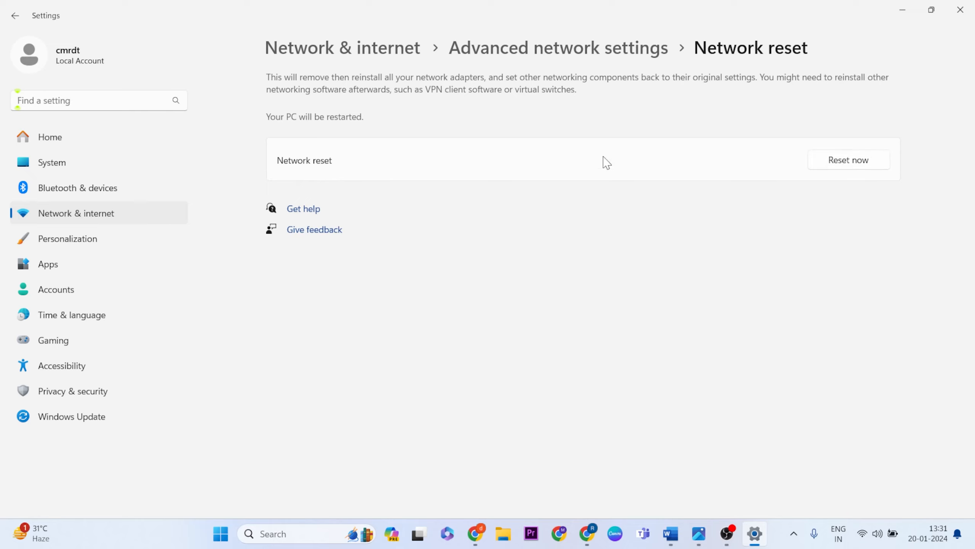
{"action": "mouse_move", "coordinate": [895, 121]}
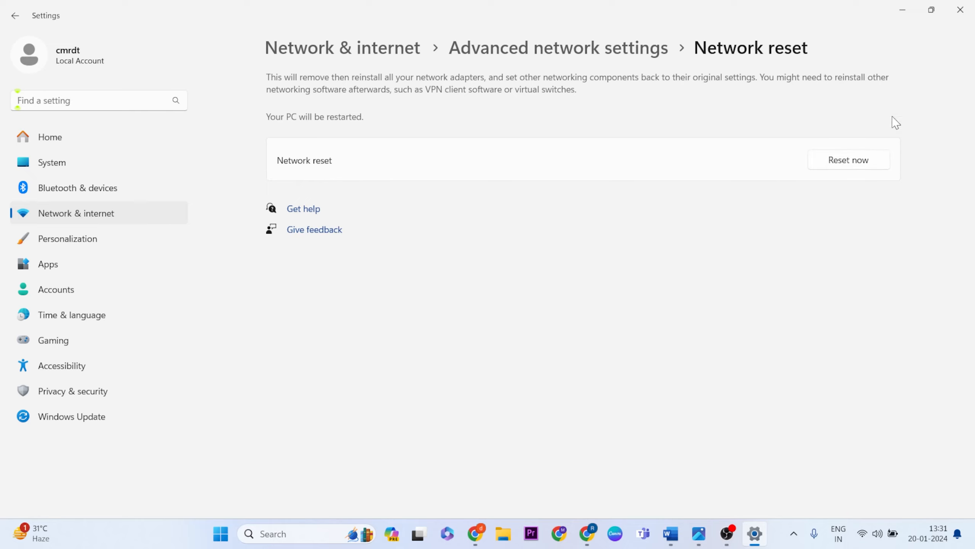
{"action": "mouse_move", "coordinate": [960, 10]}
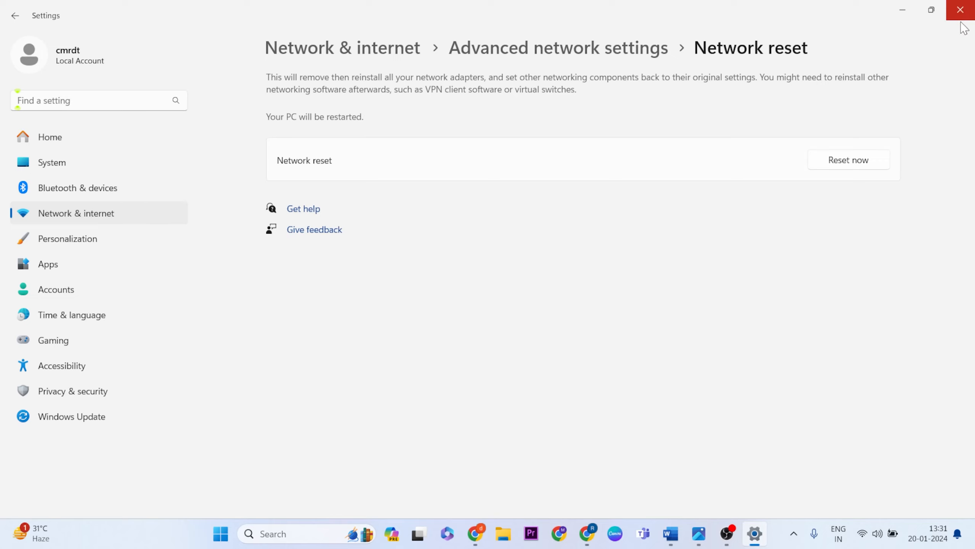
{"action": "mouse_move", "coordinate": [903, 64]}
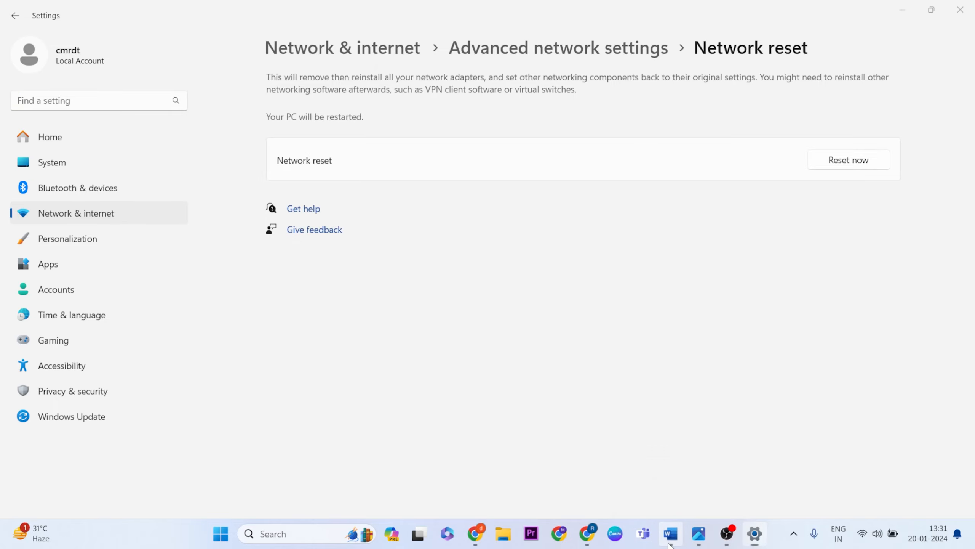
{"action": "left_click", "coordinate": [670, 533]}
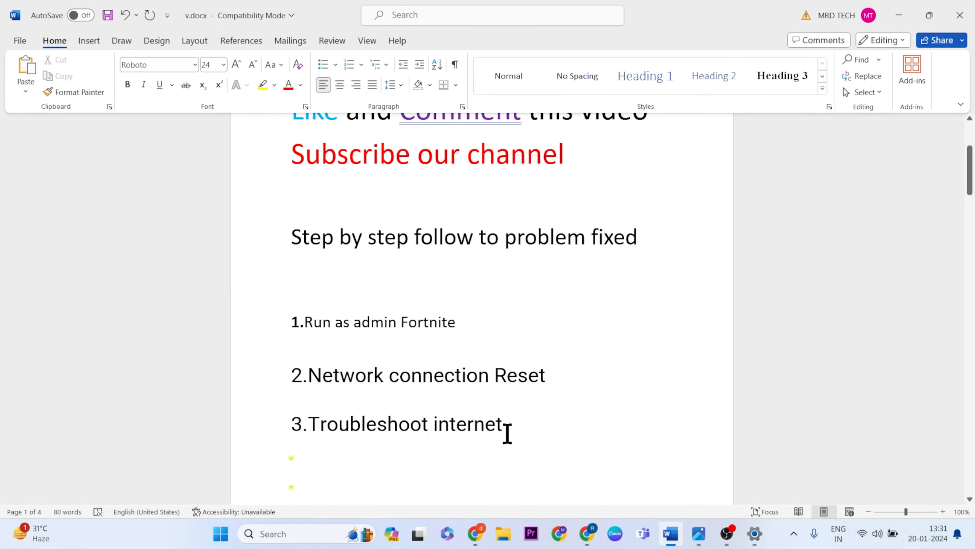
{"action": "left_click", "coordinate": [753, 533]}
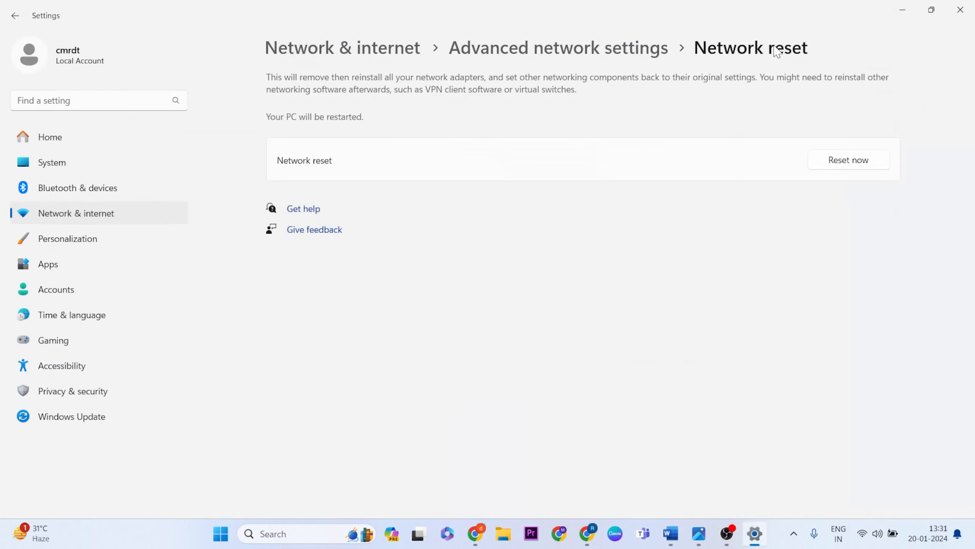
{"action": "mouse_move", "coordinate": [75, 175]}
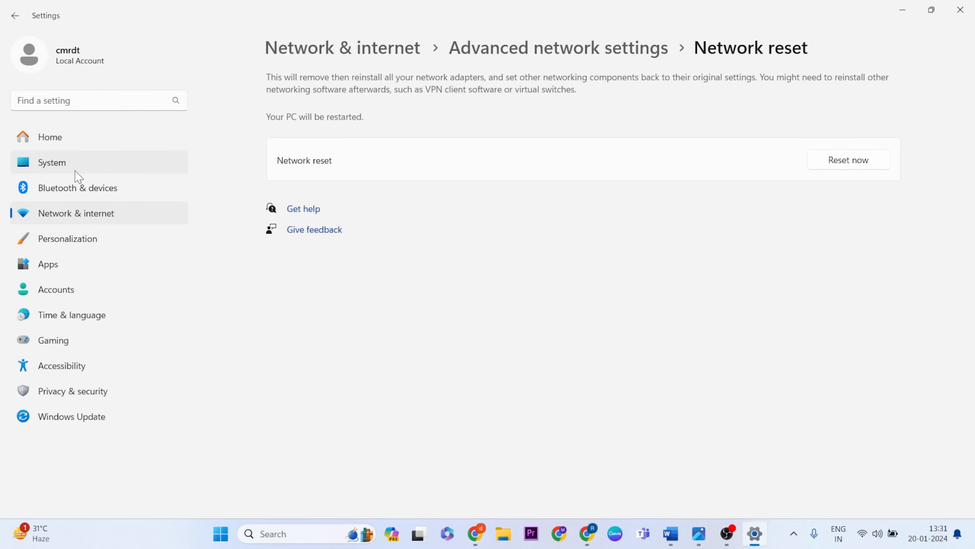
Step: Go from System to Troubleshoot and its Other troubleshooters list
{"action": "left_click", "coordinate": [51, 163]}
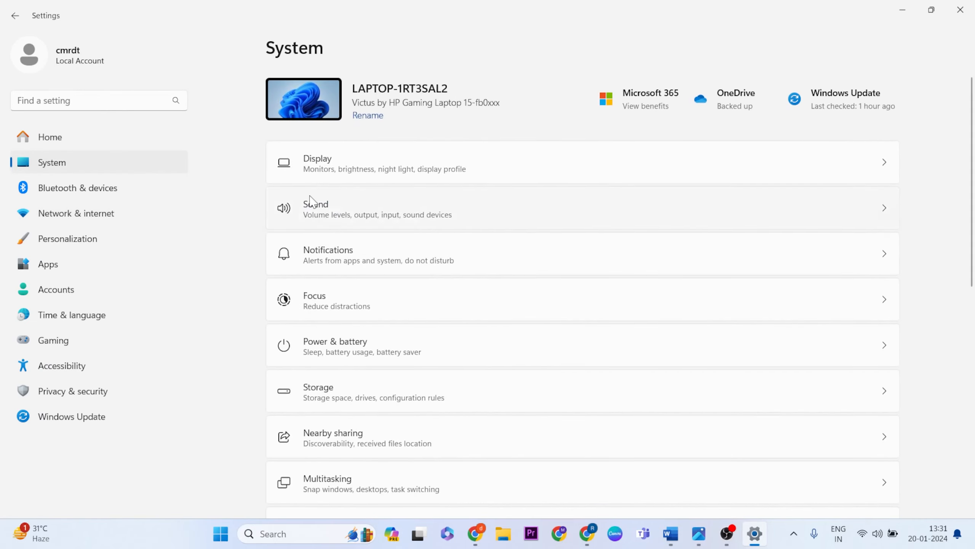
{"action": "scroll", "scroll_direction": "down", "scroll_amount": 3}
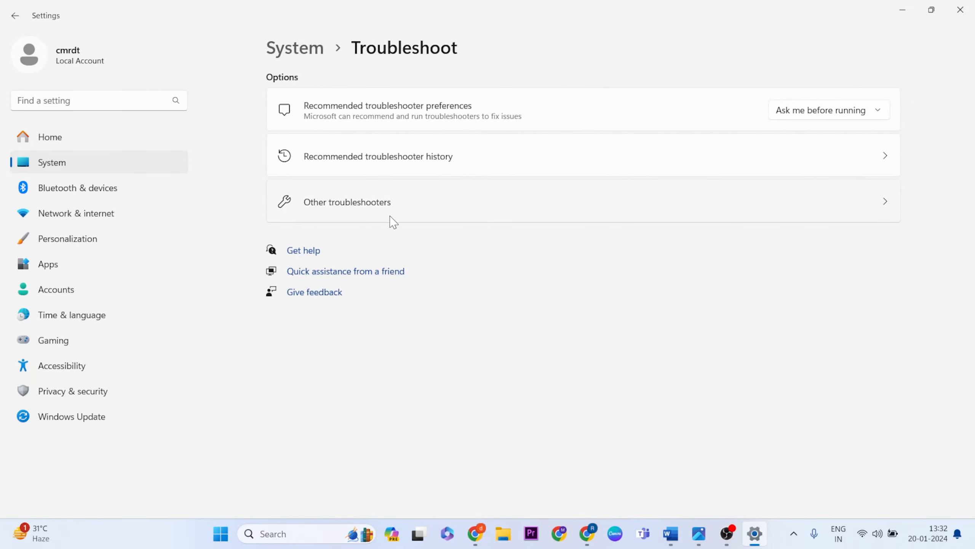
{"action": "left_click", "coordinate": [347, 202]}
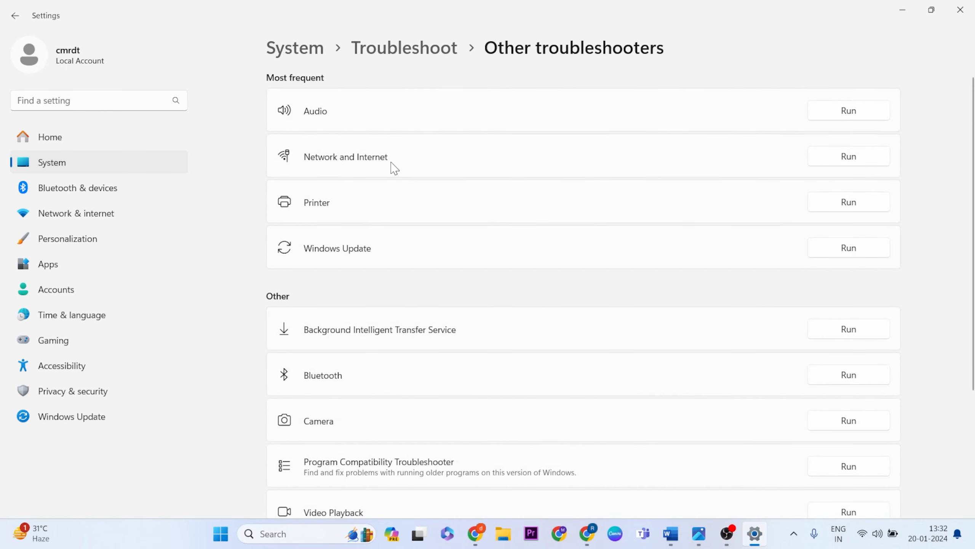
Step: Run the Network and Internet troubleshooter and expand 'Restart the Wi-Fi network adaptor'
{"action": "left_click", "coordinate": [848, 156]}
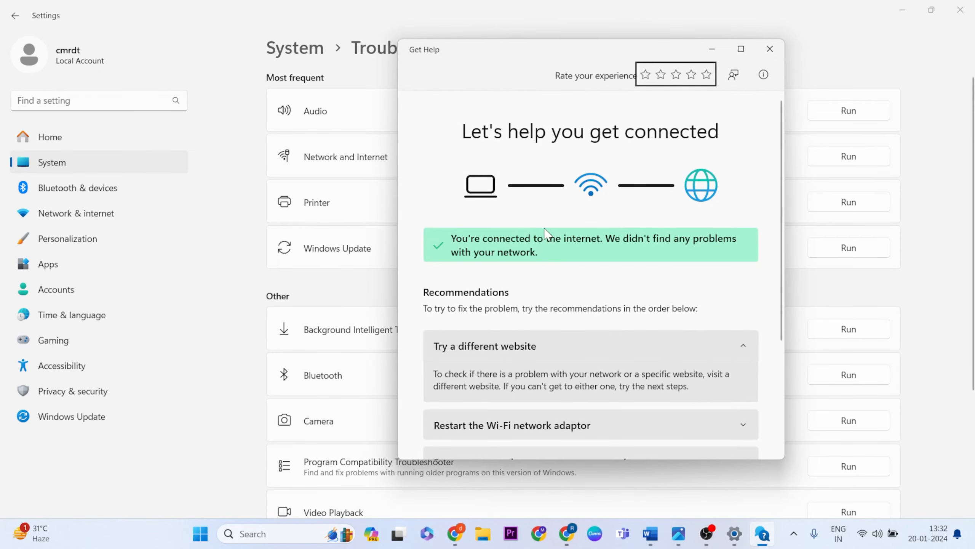
{"action": "mouse_move", "coordinate": [619, 248]}
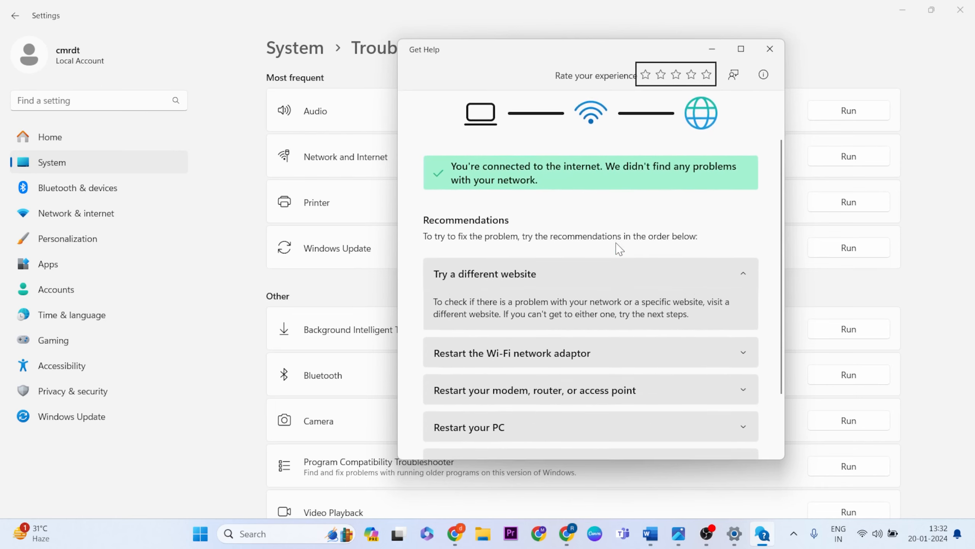
{"action": "scroll", "scroll_direction": "down", "scroll_amount": 3}
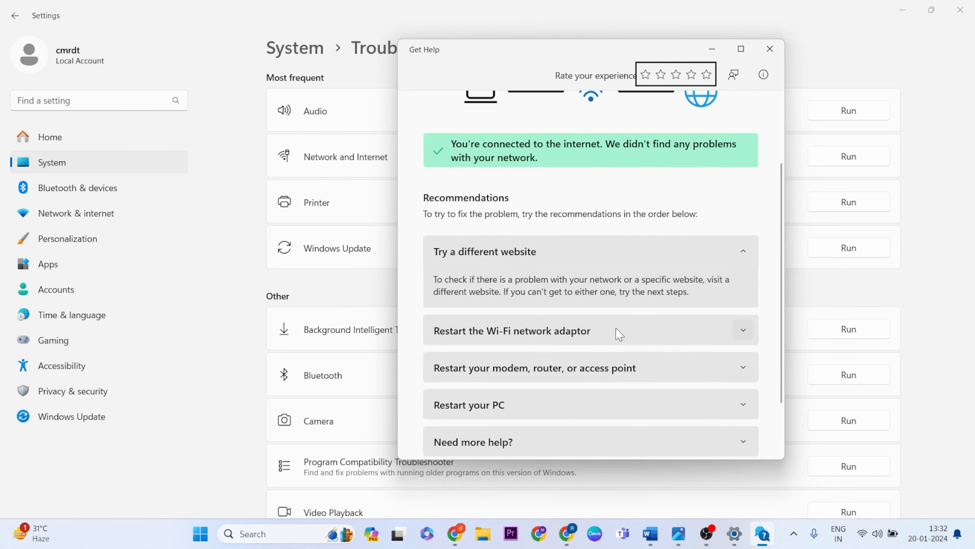
{"action": "left_click", "coordinate": [590, 331]}
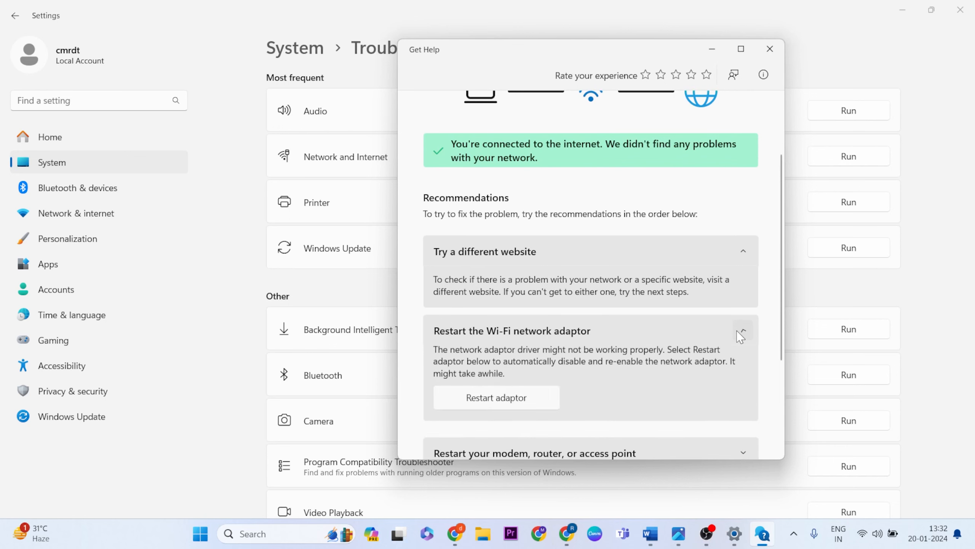
{"action": "scroll", "scroll_direction": "down", "scroll_amount": 3}
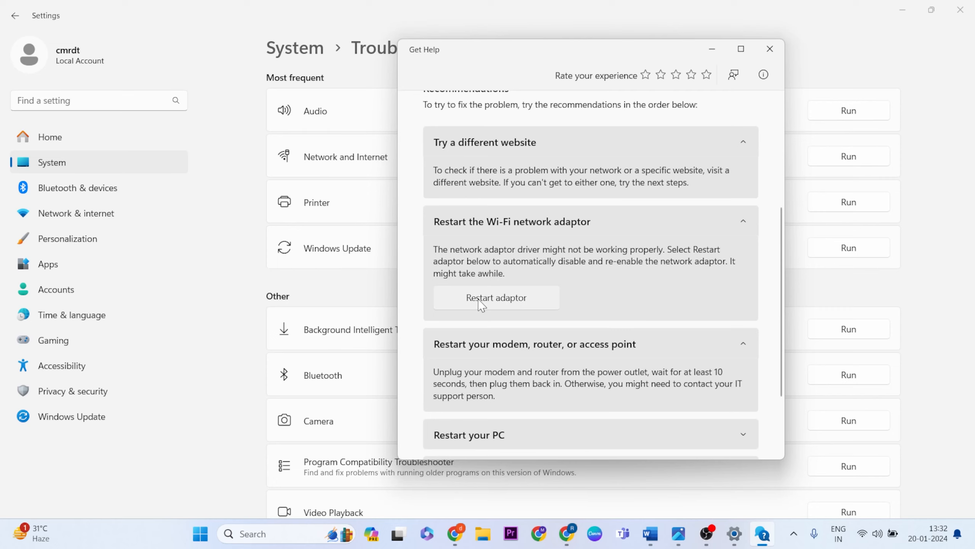
{"action": "mouse_move", "coordinate": [492, 306]}
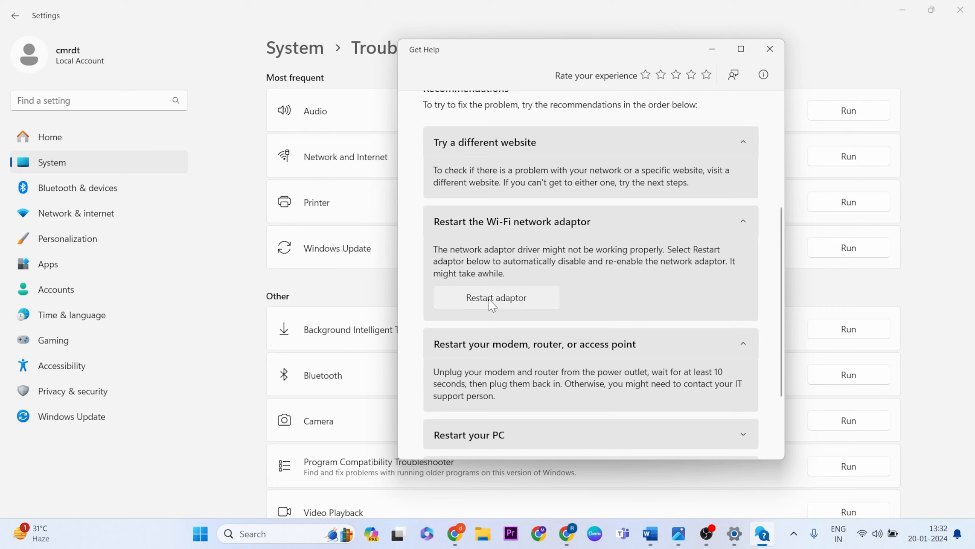
Step: Restart the Wi-Fi network adaptor, then close the windows to reveal the desktop
{"action": "left_click", "coordinate": [496, 297]}
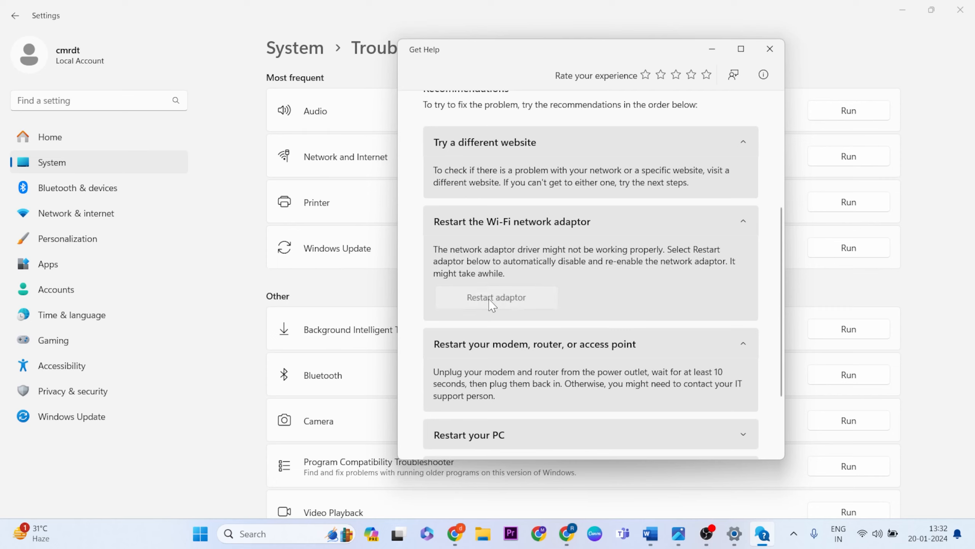
{"action": "left_click", "coordinate": [496, 297]}
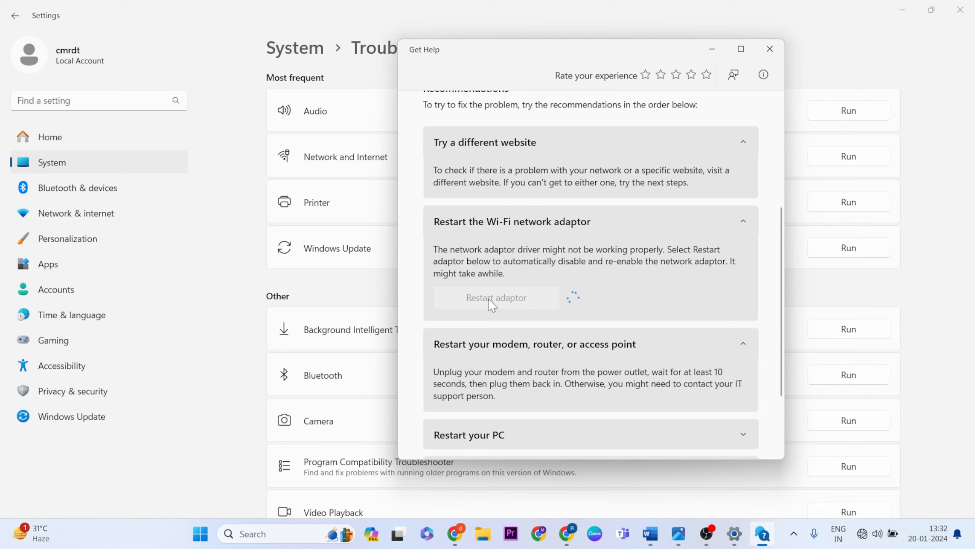
{"action": "mouse_move", "coordinate": [649, 226]}
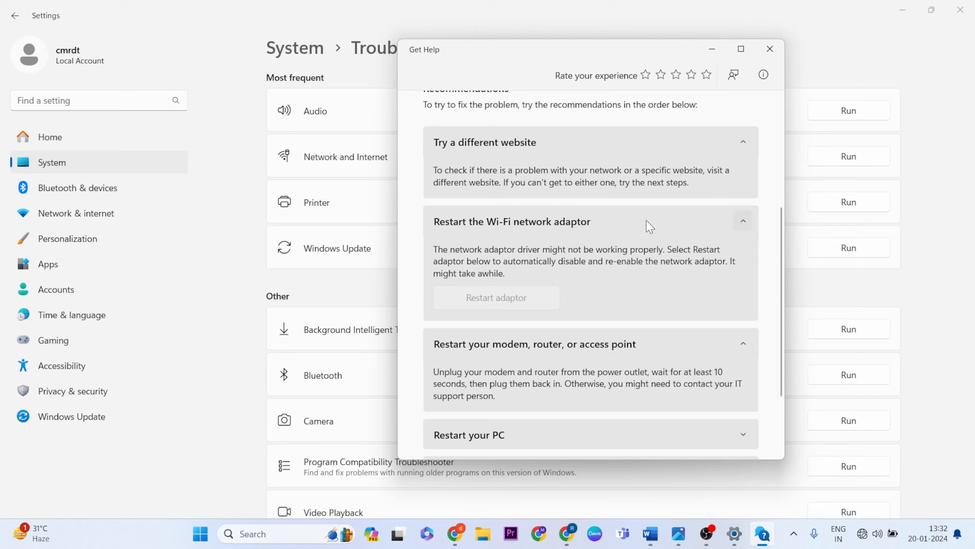
{"action": "left_click", "coordinate": [496, 298]}
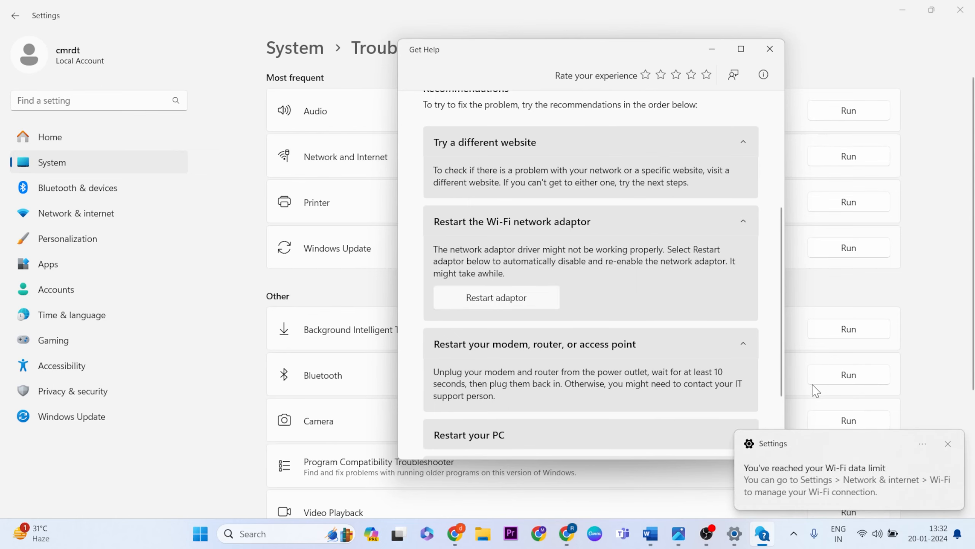
{"action": "left_click", "coordinate": [770, 49]}
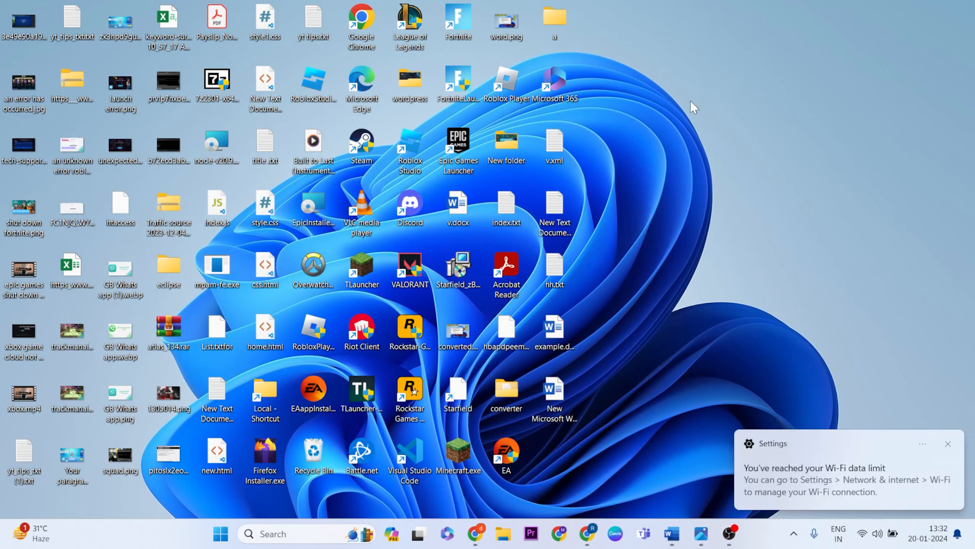
{"action": "left_click", "coordinate": [220, 534]}
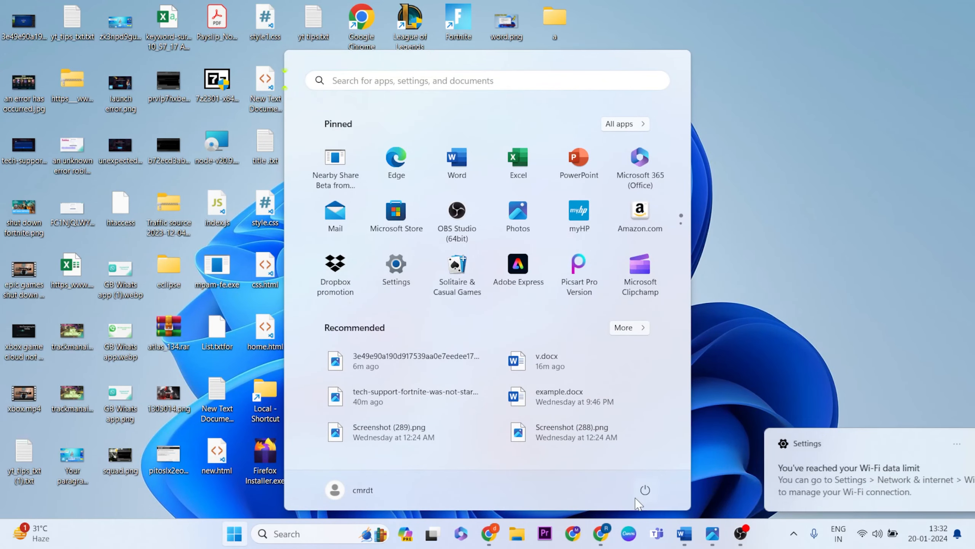
{"action": "left_click", "coordinate": [645, 489]}
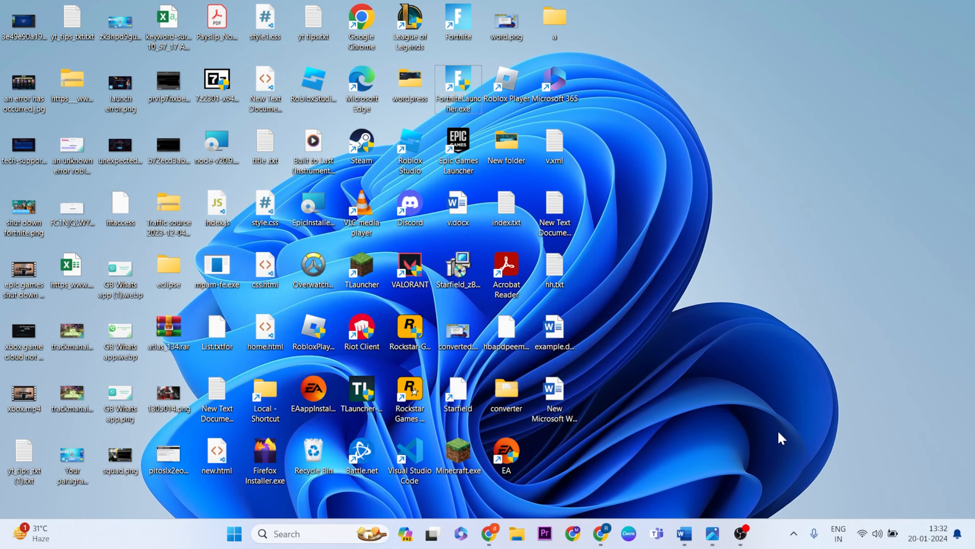
{"action": "mouse_move", "coordinate": [705, 295]}
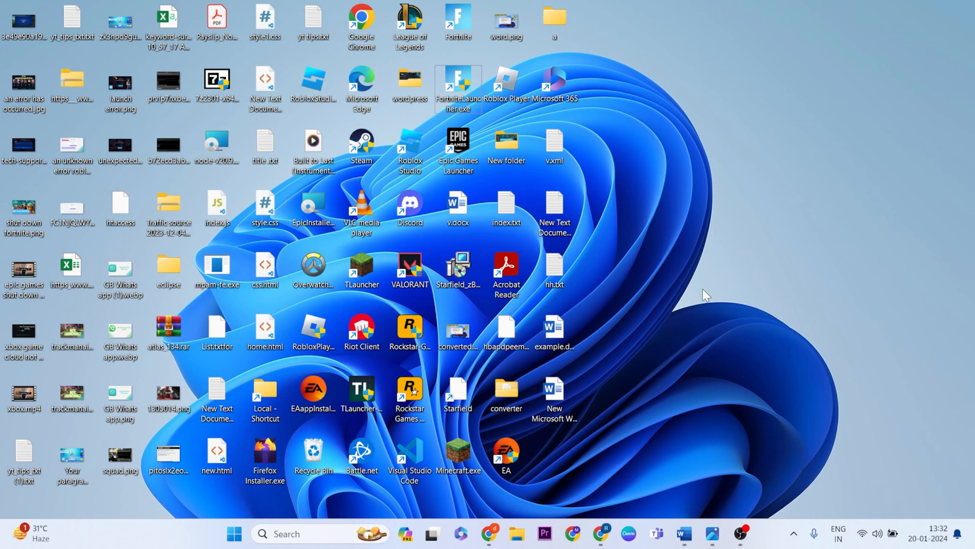